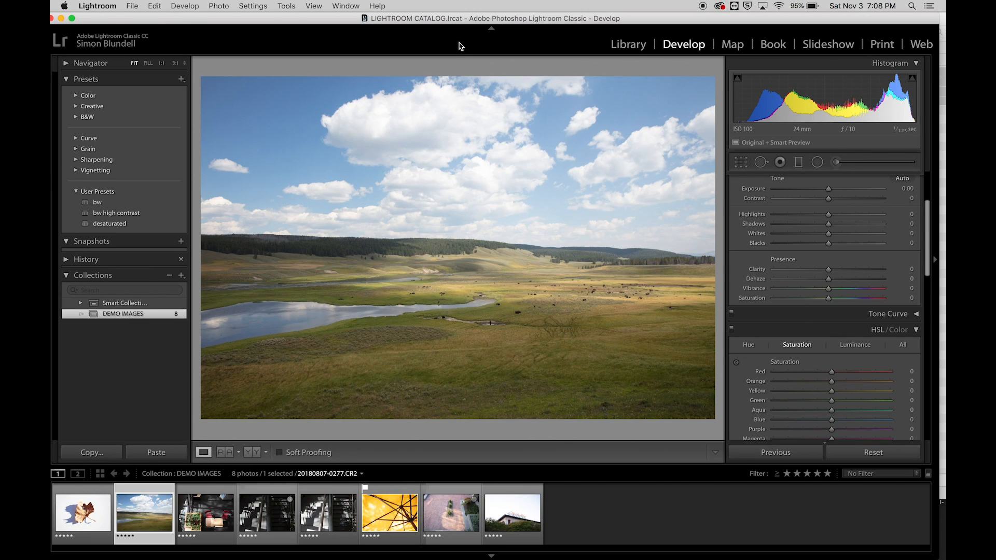
mouse_move(495, 205)
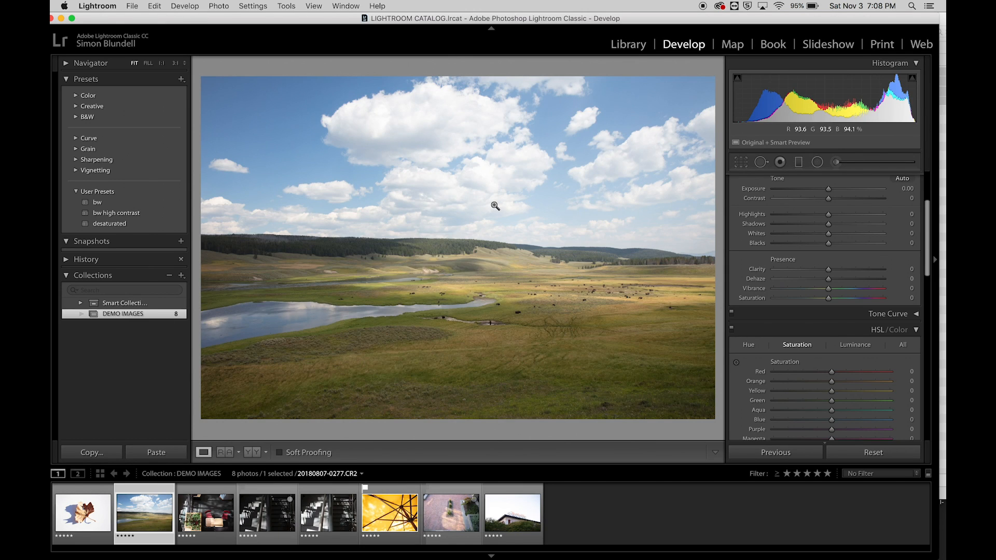
mouse_move(500, 272)
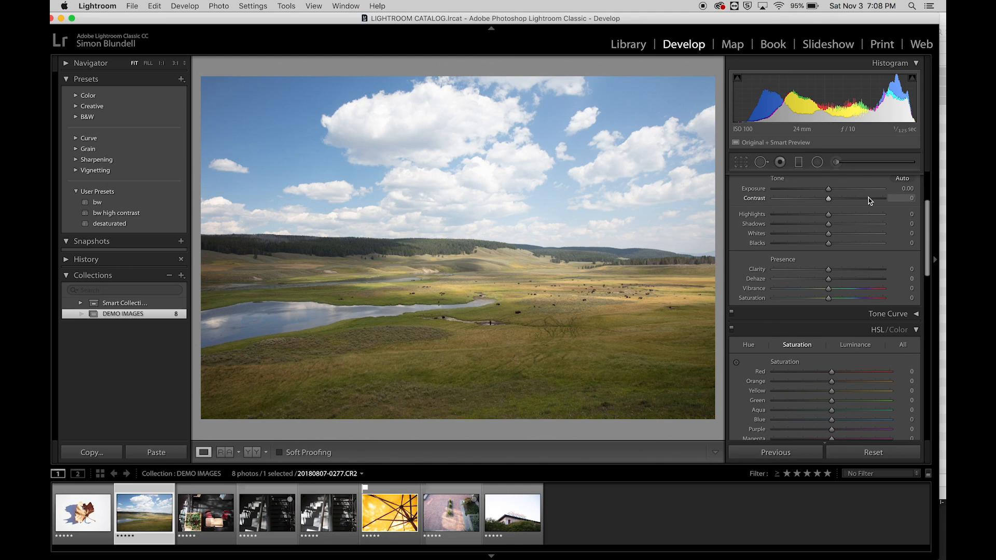
- Activate the Graduated Filter tool, preset with exposure near -1.33
click(799, 162)
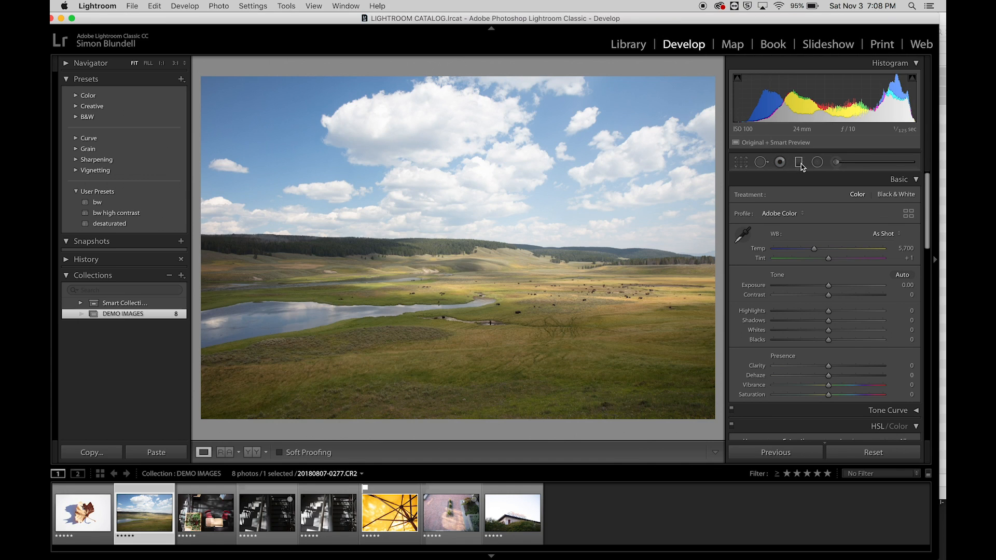
mouse_move(799, 163)
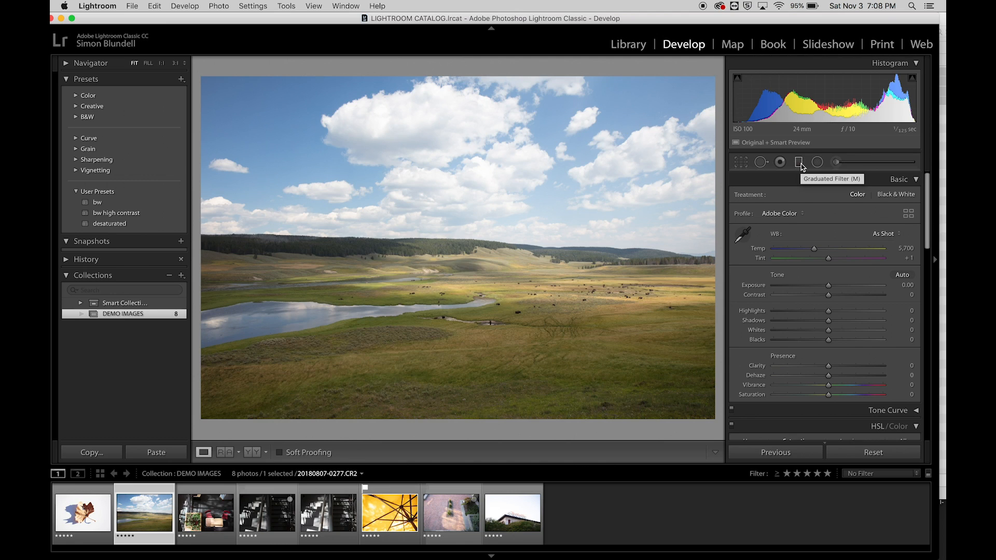
click(799, 162)
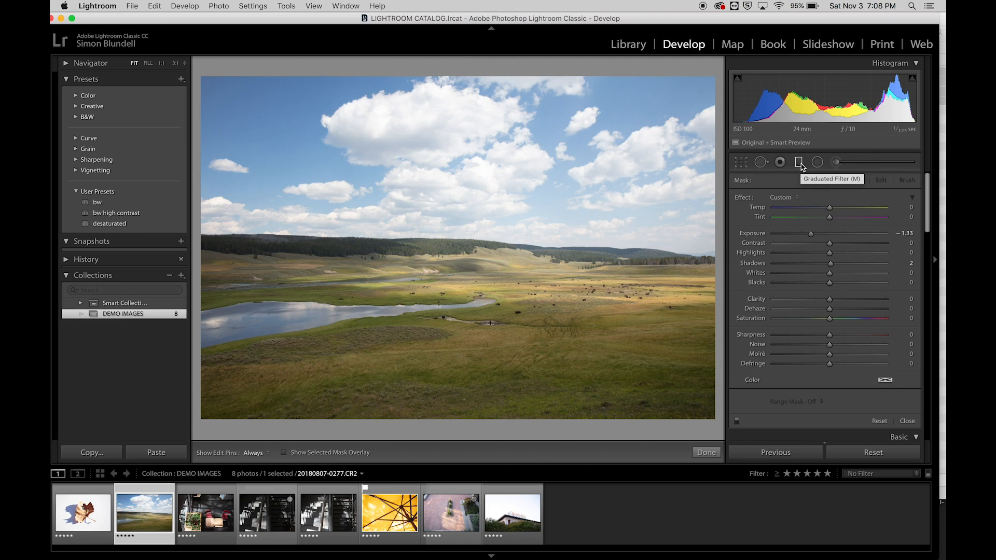
mouse_move(788, 260)
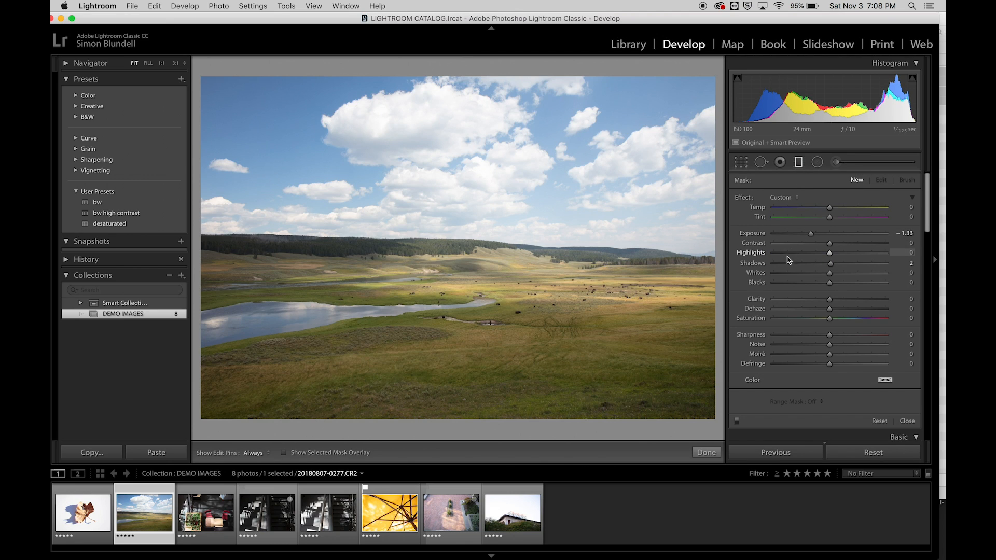
mouse_move(514, 127)
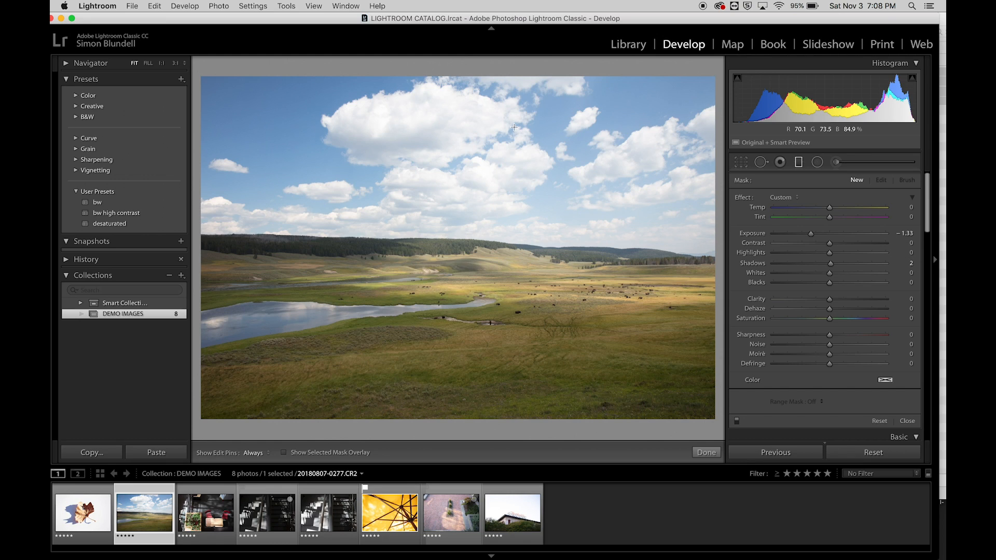
mouse_move(673, 311)
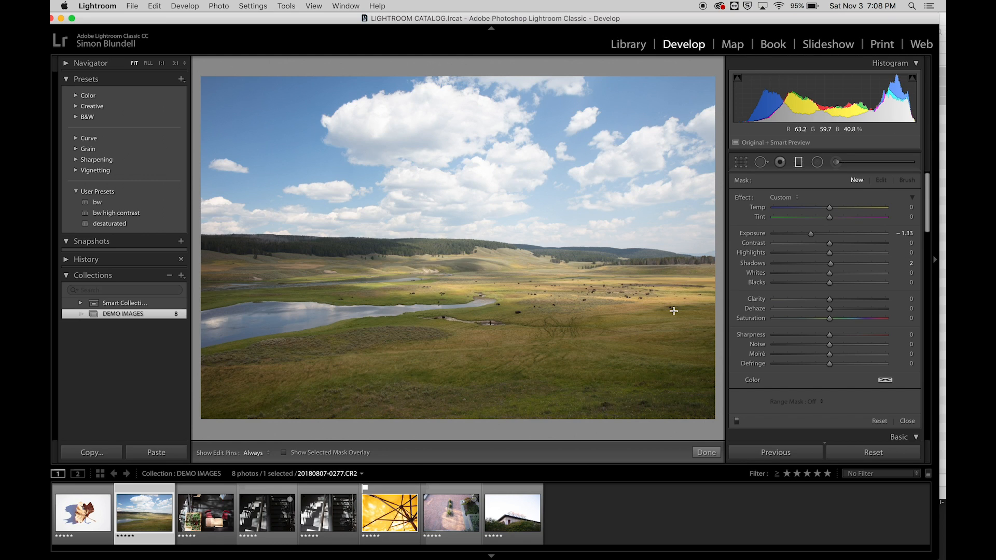
mouse_move(486, 102)
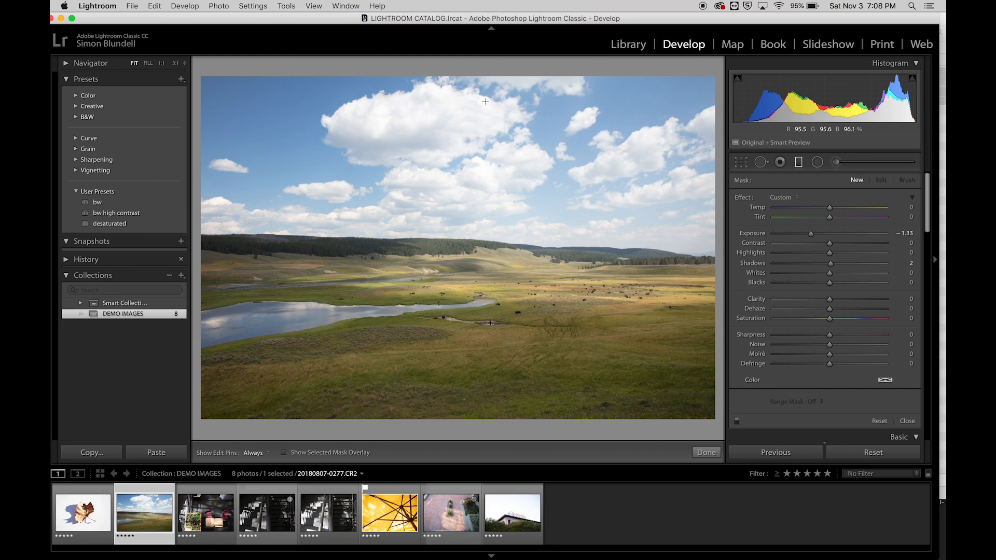
mouse_move(471, 84)
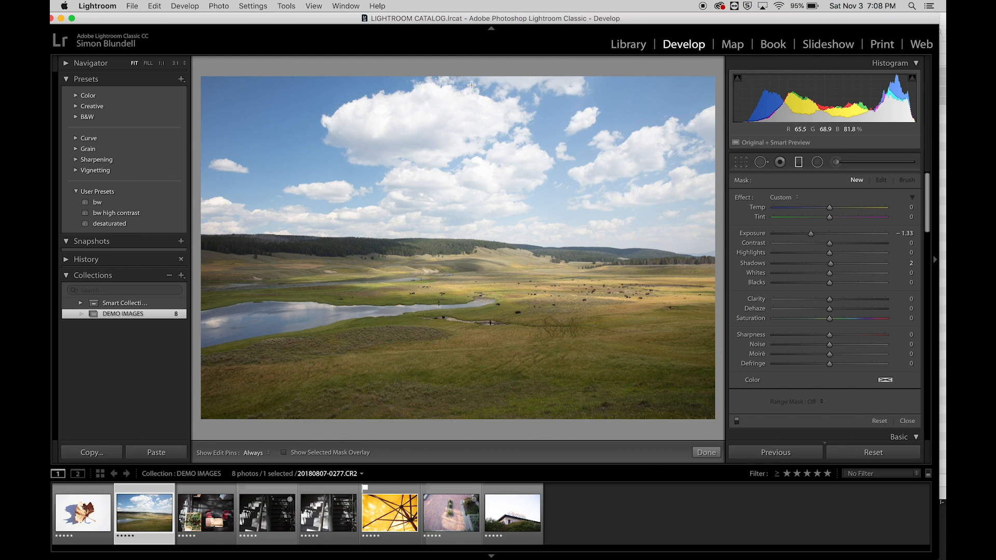
mouse_move(776, 140)
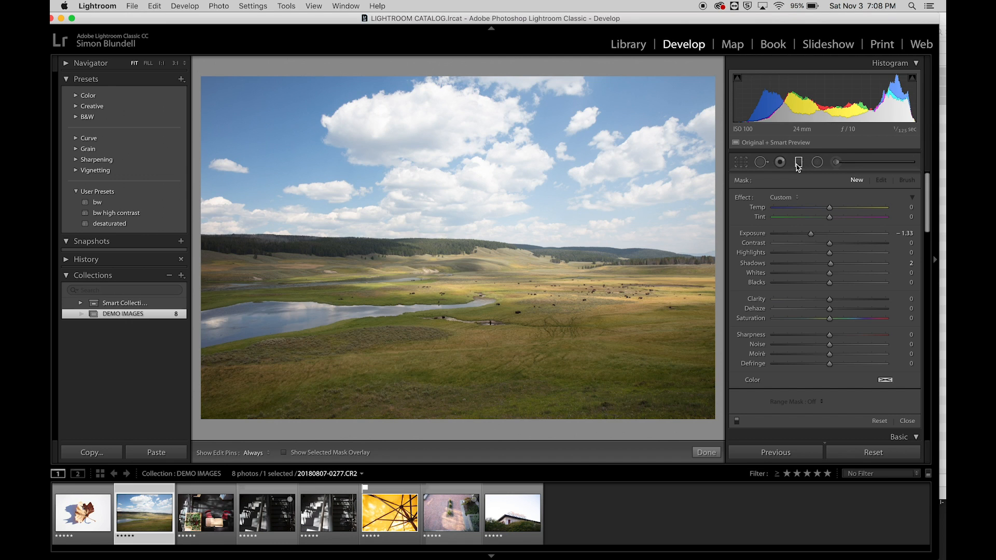
mouse_move(468, 89)
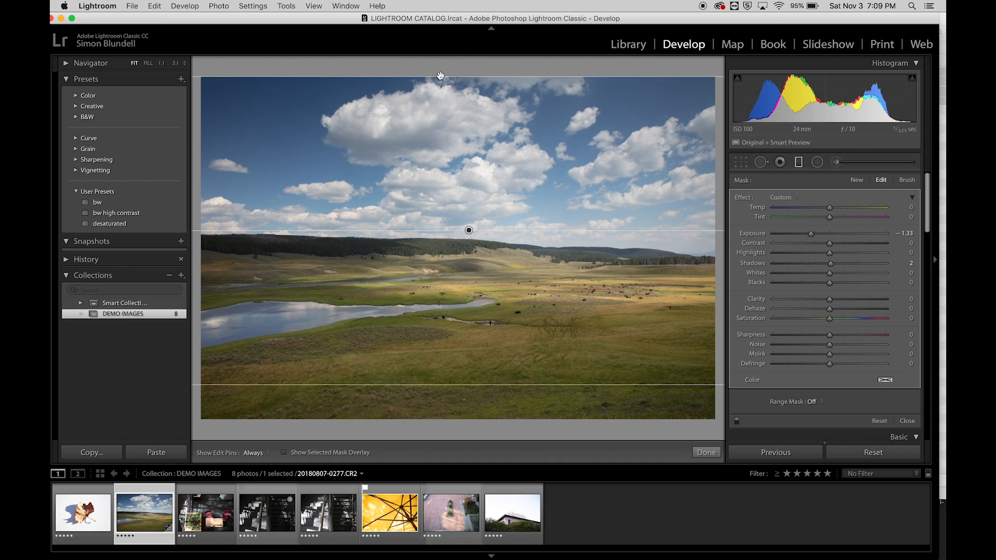
mouse_move(430, 150)
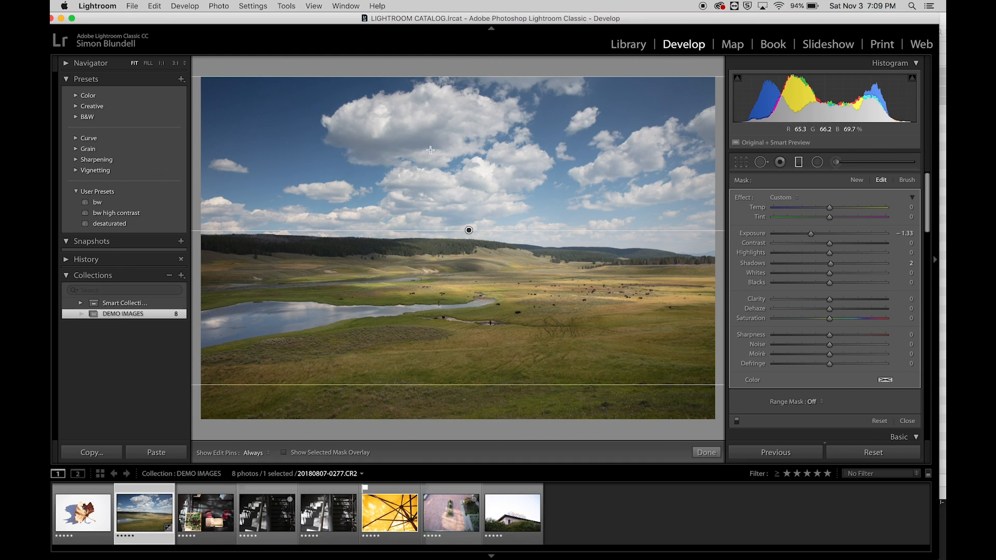
mouse_move(476, 220)
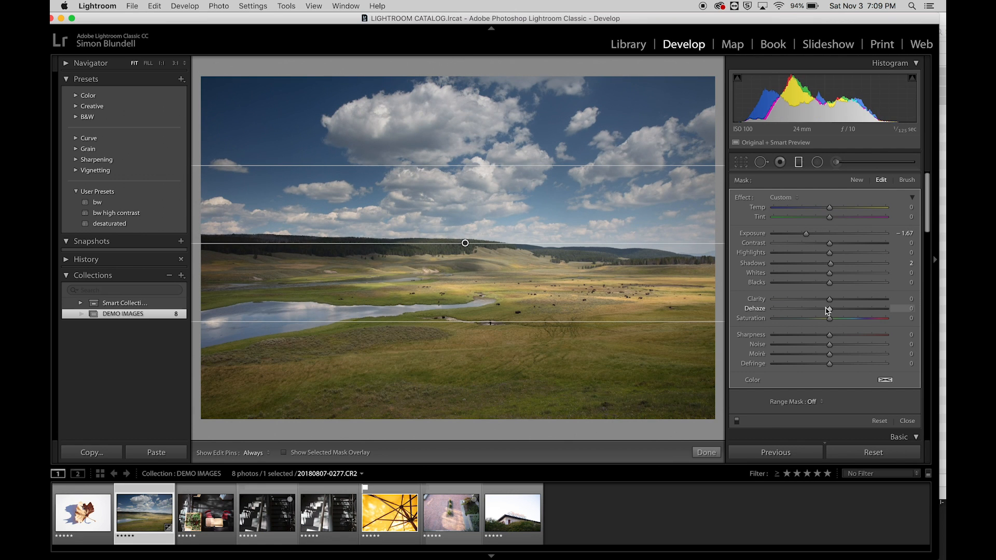
mouse_move(837, 248)
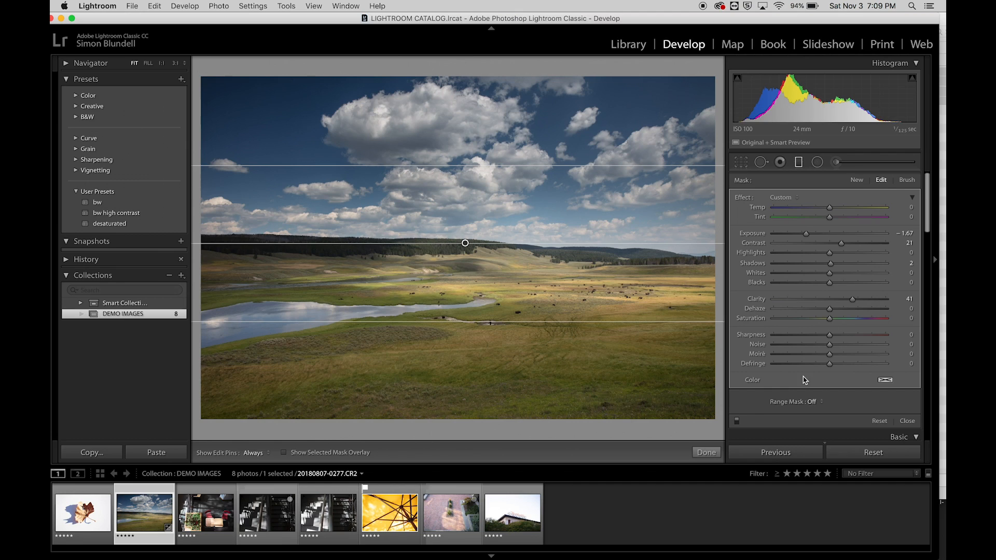
mouse_move(820, 364)
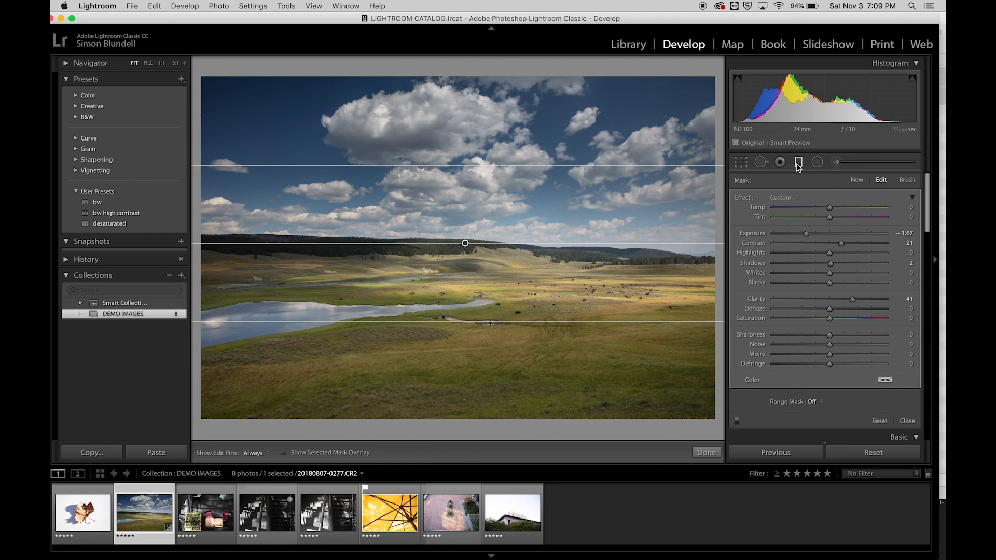
- Finish the sky gradient at exposure −1.67, contrast 21, clarity 41 and close the filter
click(705, 452)
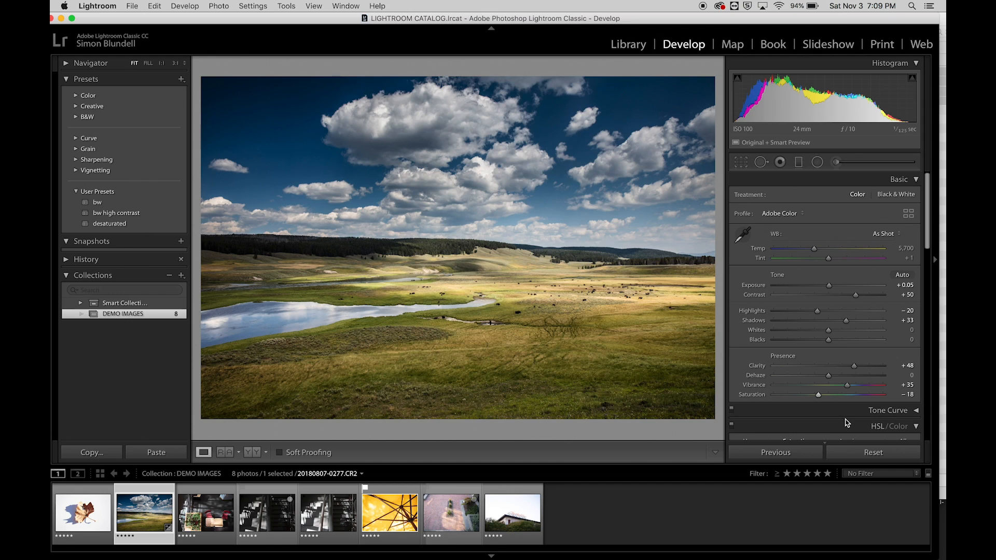
mouse_move(496, 241)
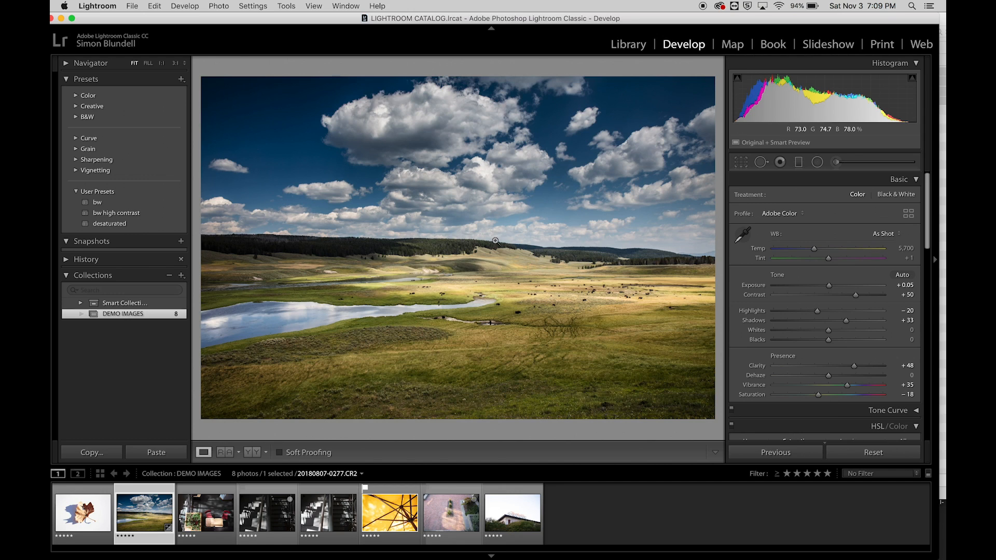
mouse_move(537, 300)
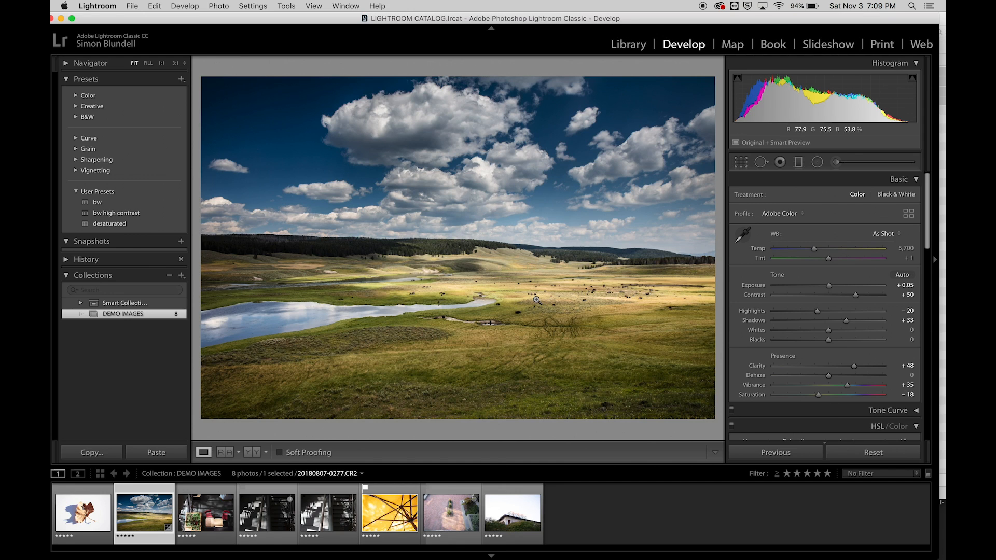
mouse_move(584, 360)
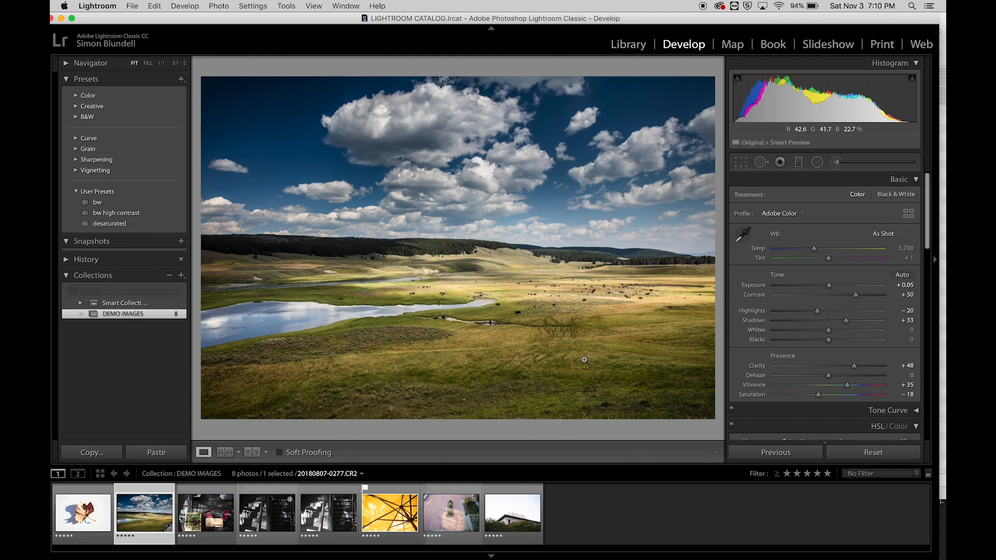
mouse_move(478, 214)
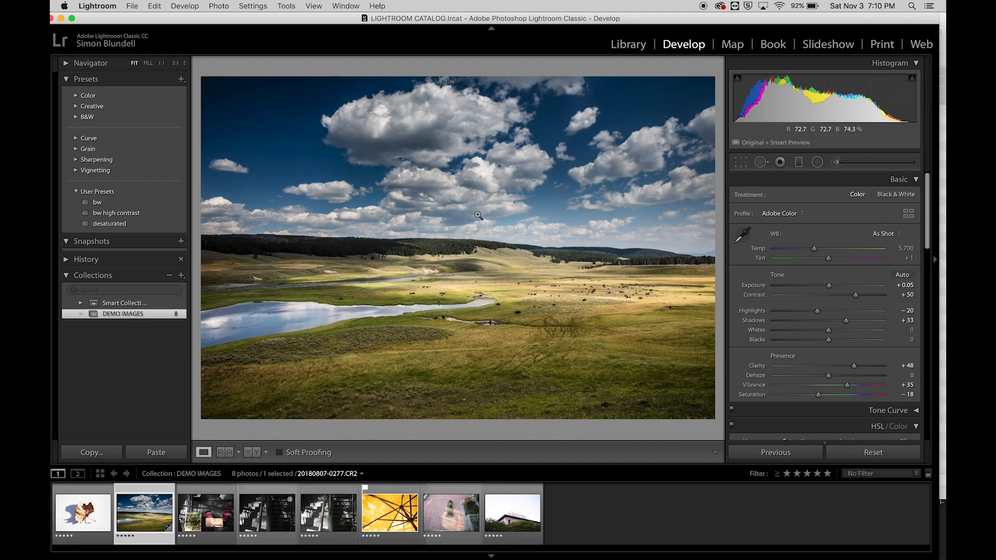
mouse_move(550, 314)
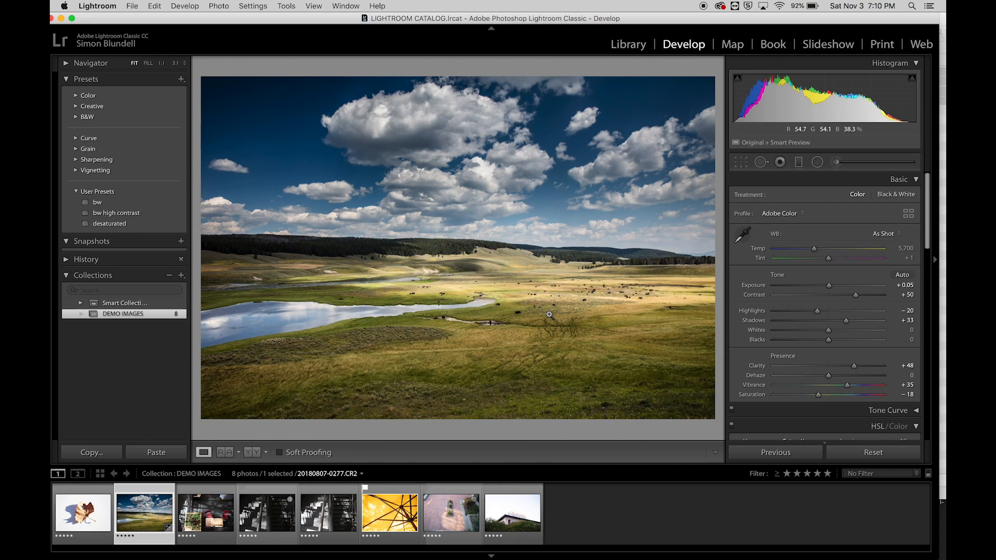
mouse_move(802, 162)
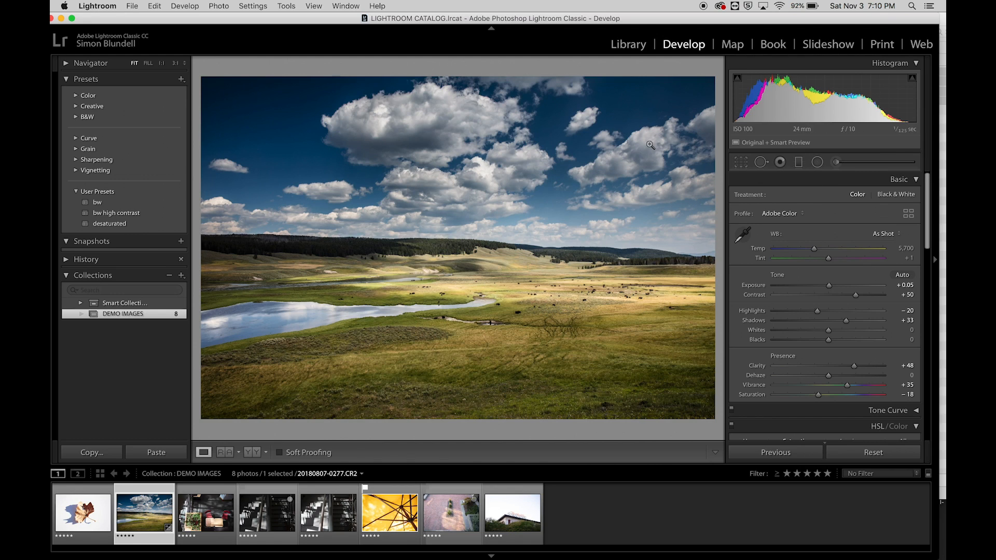
mouse_move(696, 261)
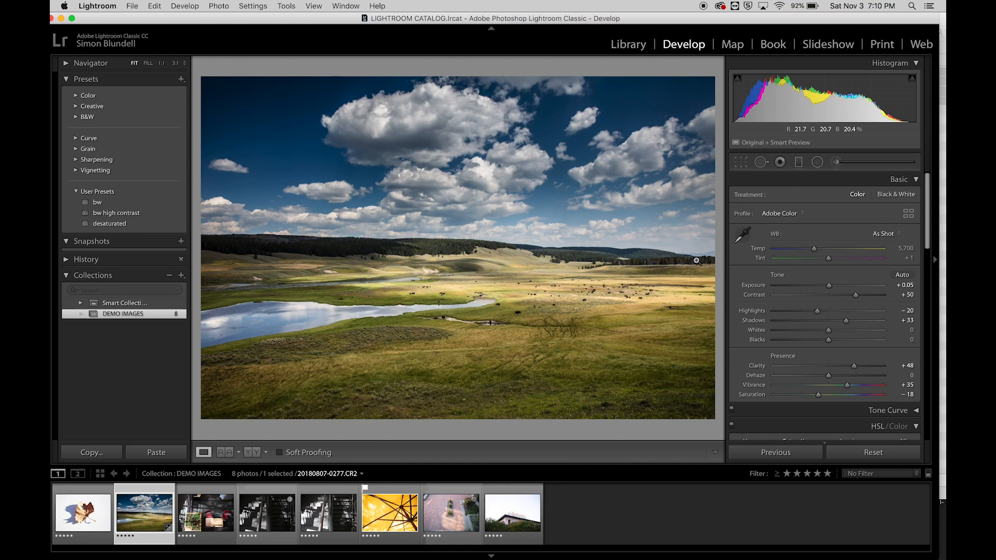
mouse_move(856, 305)
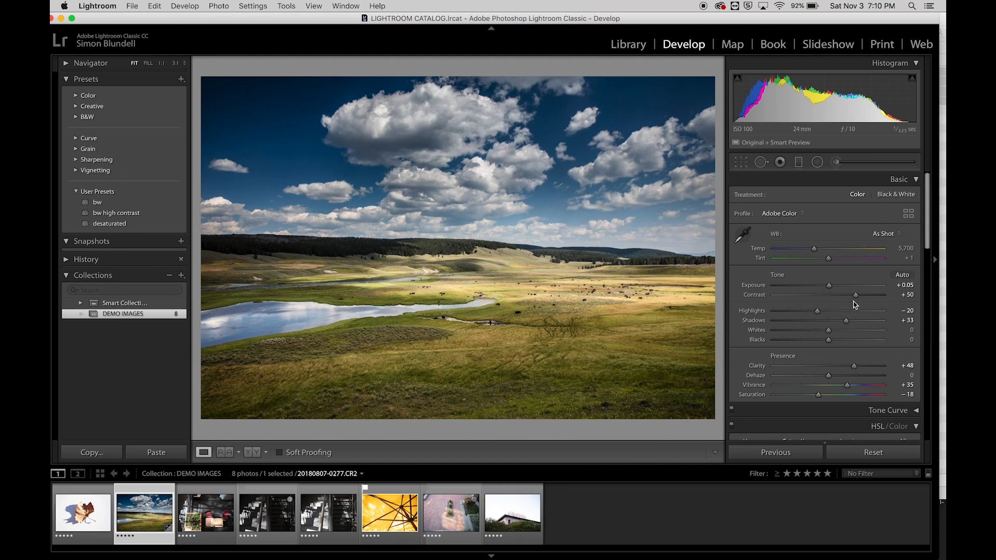
mouse_move(541, 273)
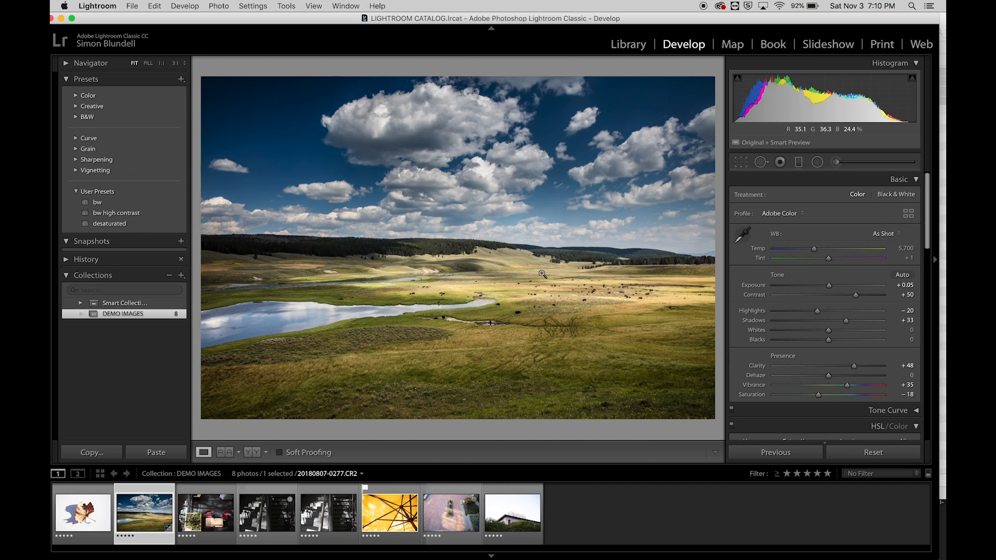
click(799, 162)
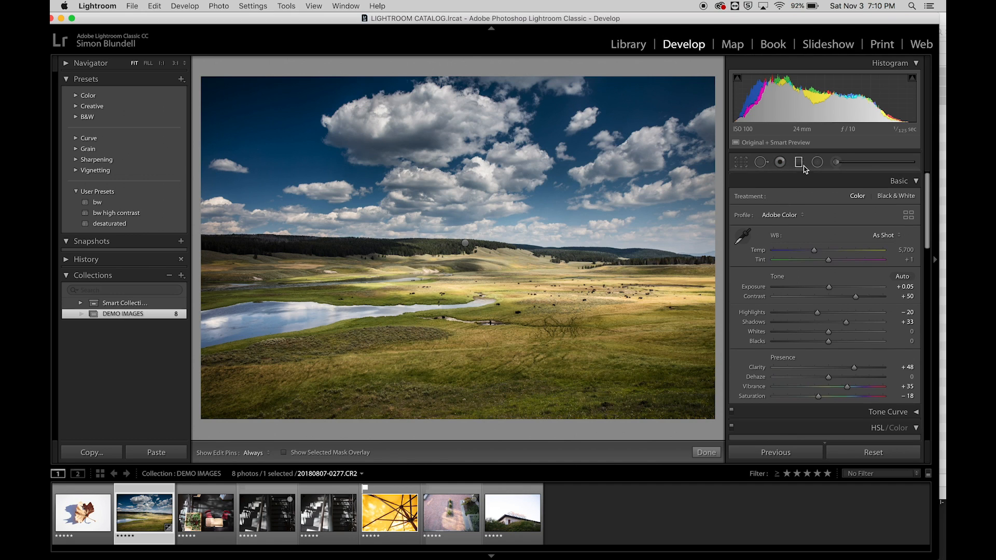
click(799, 162)
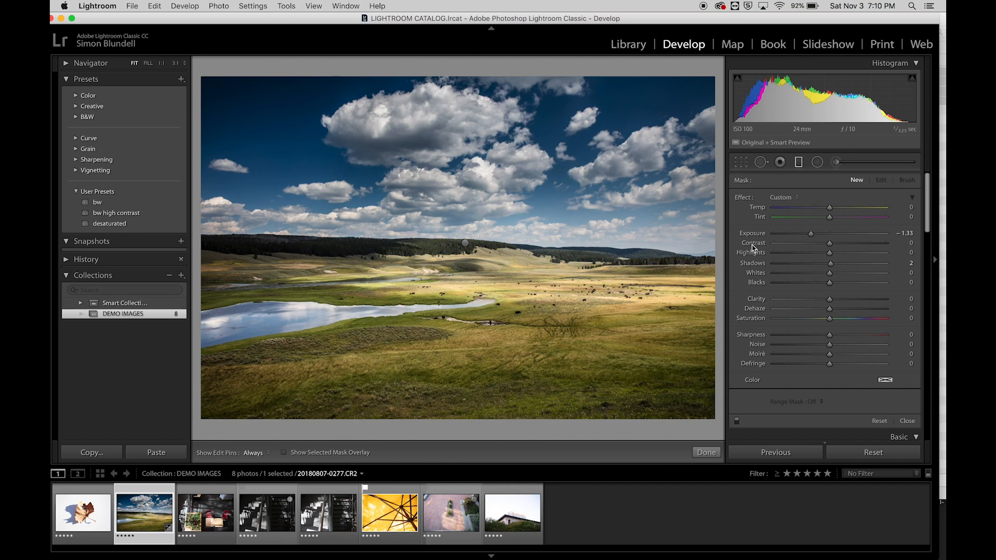
mouse_move(822, 400)
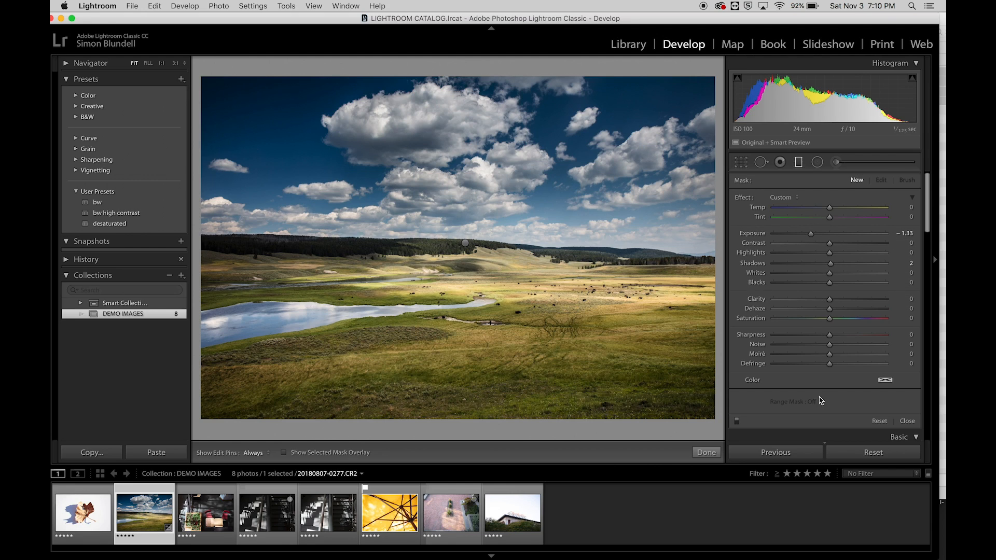
mouse_move(814, 343)
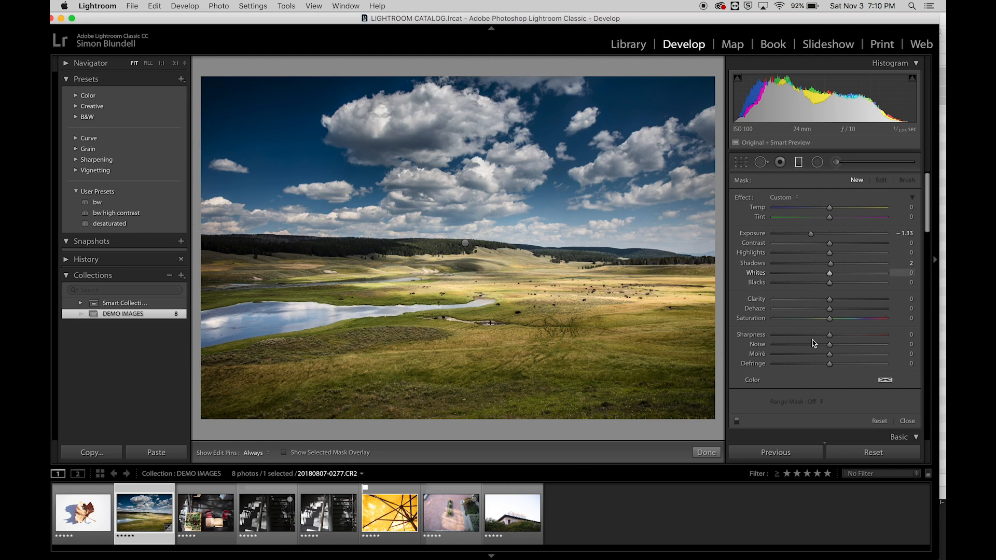
mouse_move(796, 345)
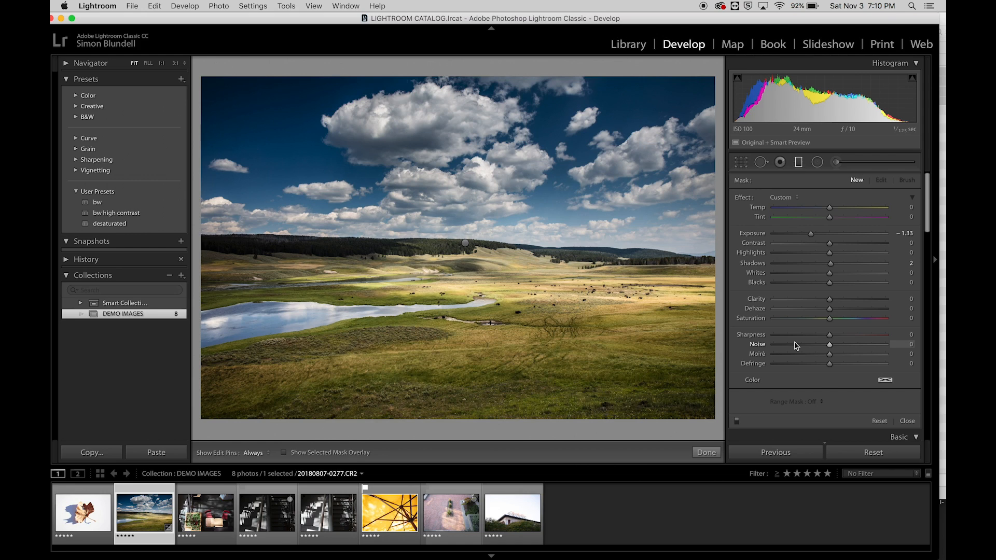
click(705, 452)
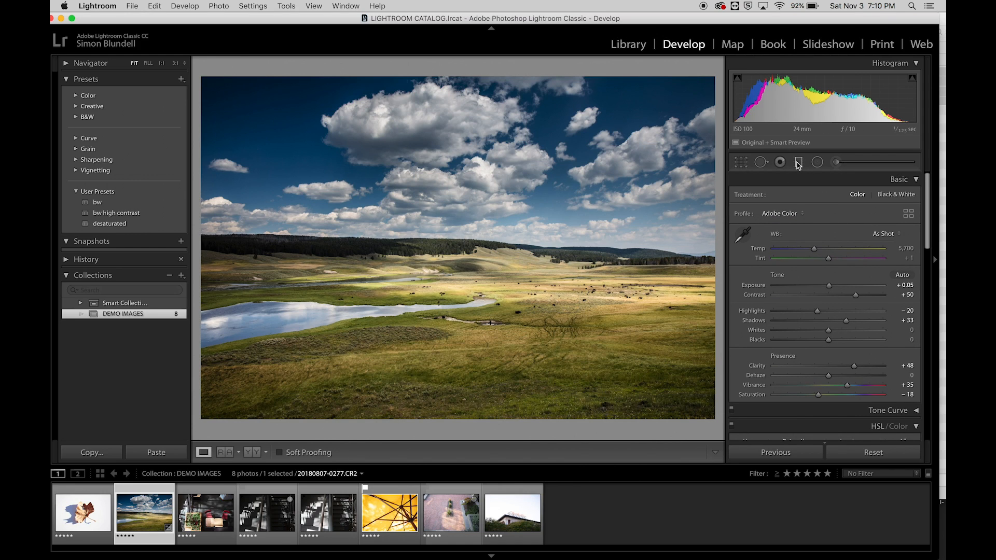
mouse_move(799, 162)
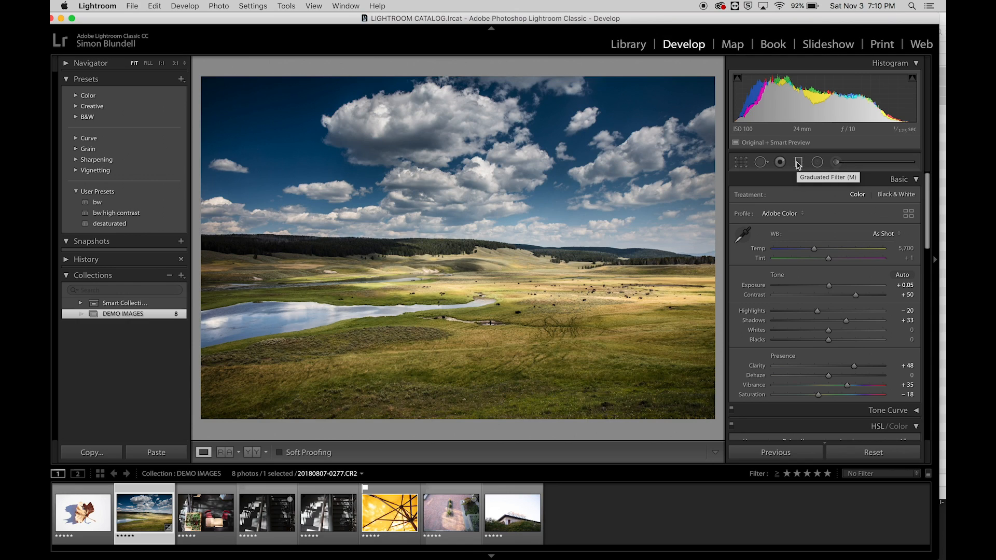